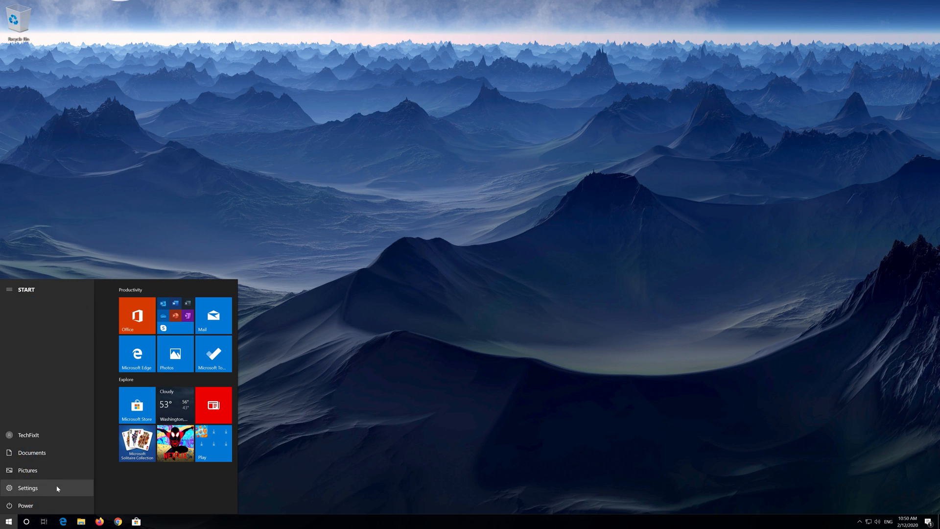
{"action": "mouse_move", "coordinate": [40, 492]}
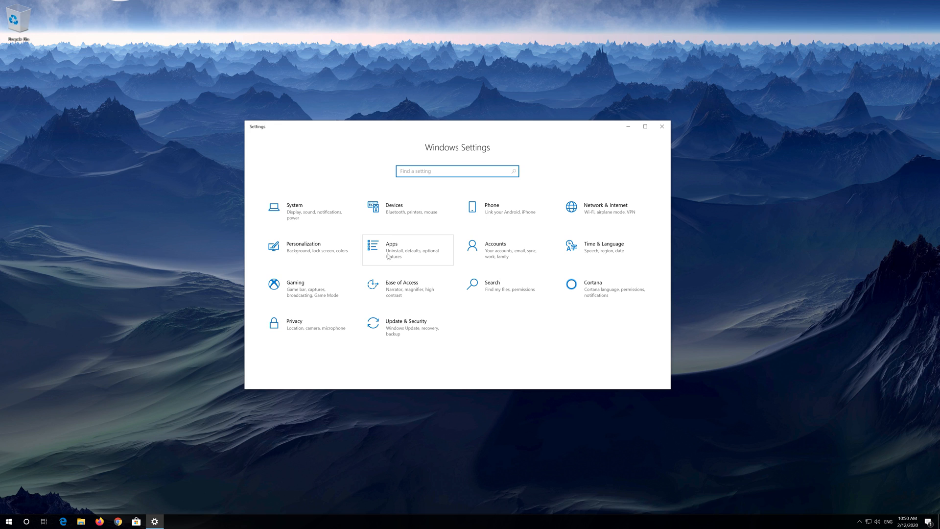
Open Settings and go to the Apps category.
{"action": "left_click", "coordinate": [456, 171]}
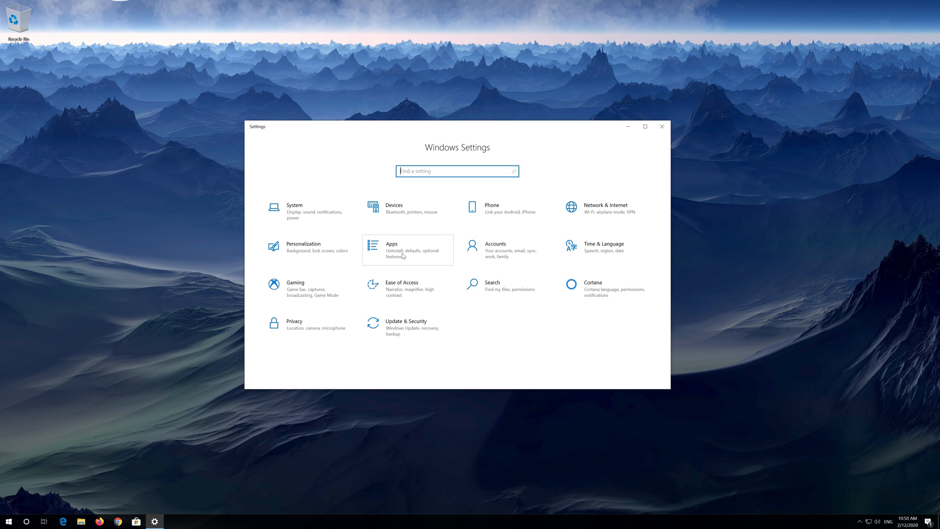
{"action": "left_click", "coordinate": [407, 246]}
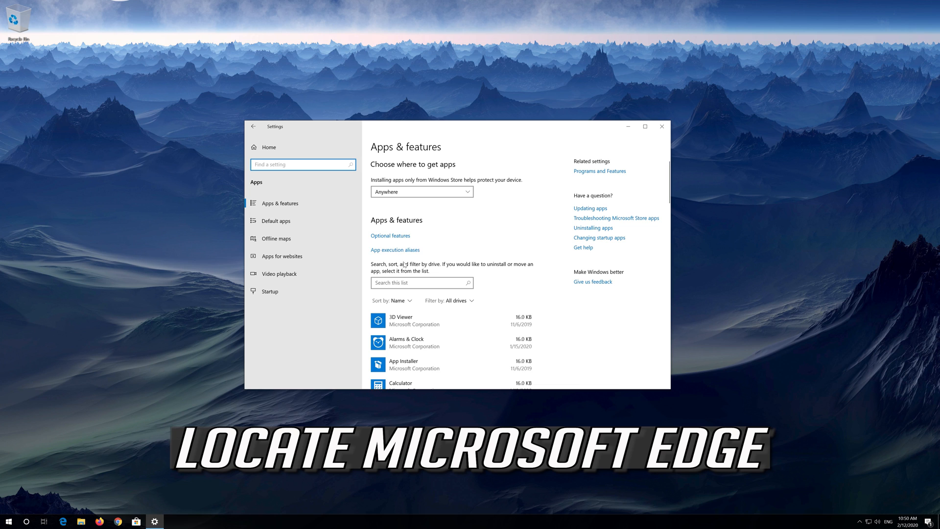
Expand the Microsoft Edge entry in the Apps & features list.
{"action": "scroll", "scroll_direction": "down", "scroll_amount": 3}
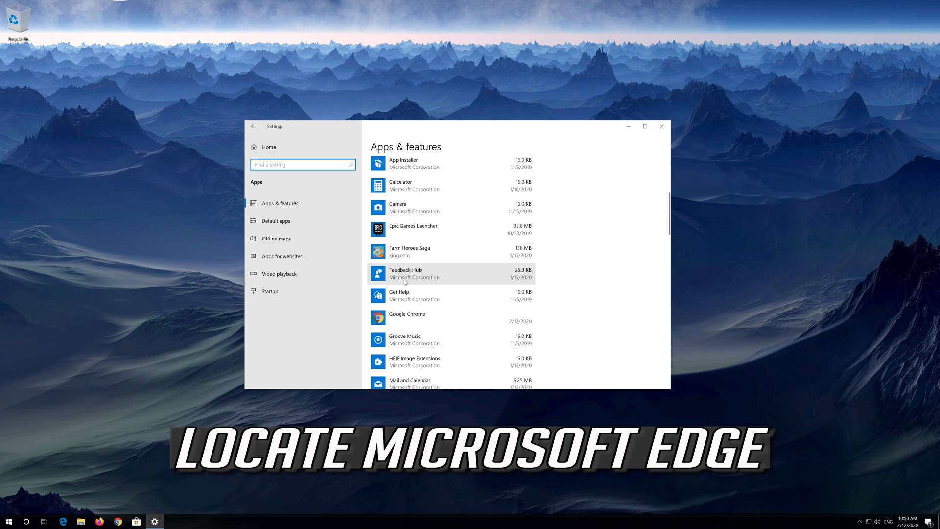
{"action": "scroll", "scroll_direction": "down", "scroll_amount": 3}
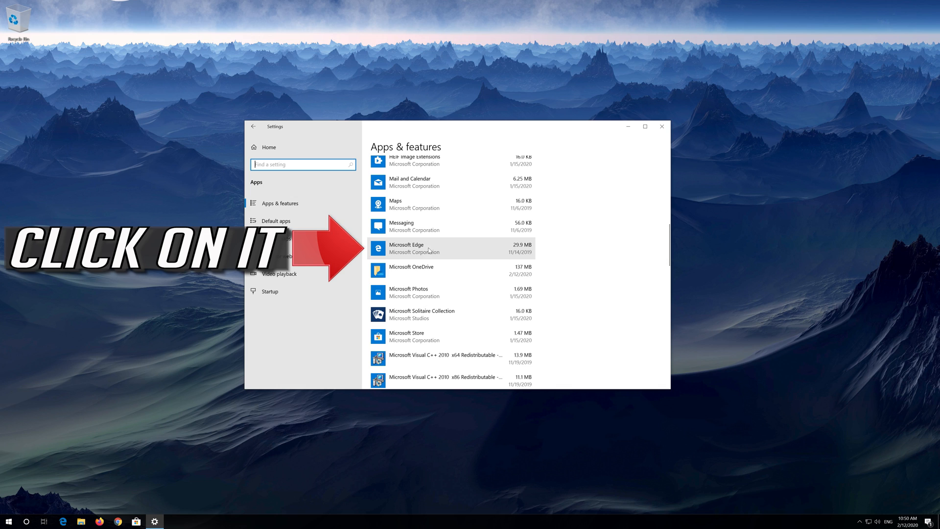
{"action": "mouse_move", "coordinate": [448, 252]}
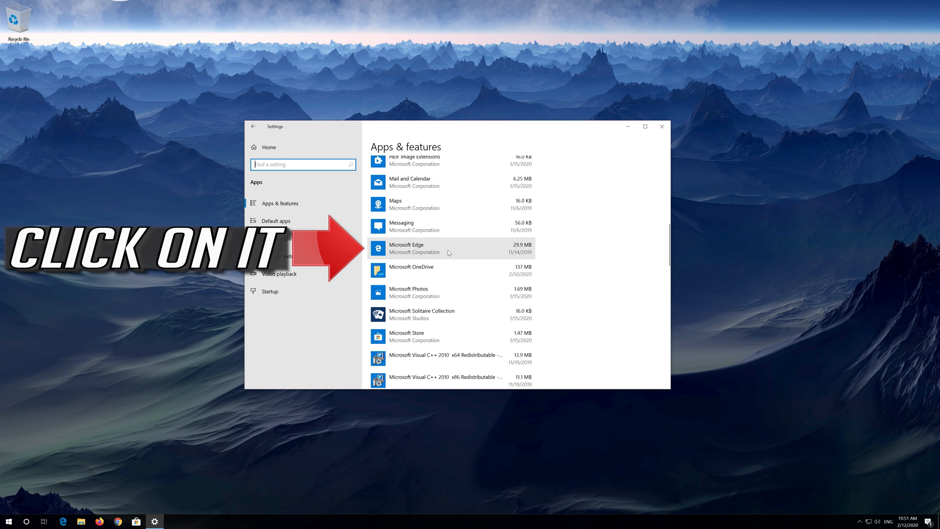
{"action": "left_click", "coordinate": [447, 248]}
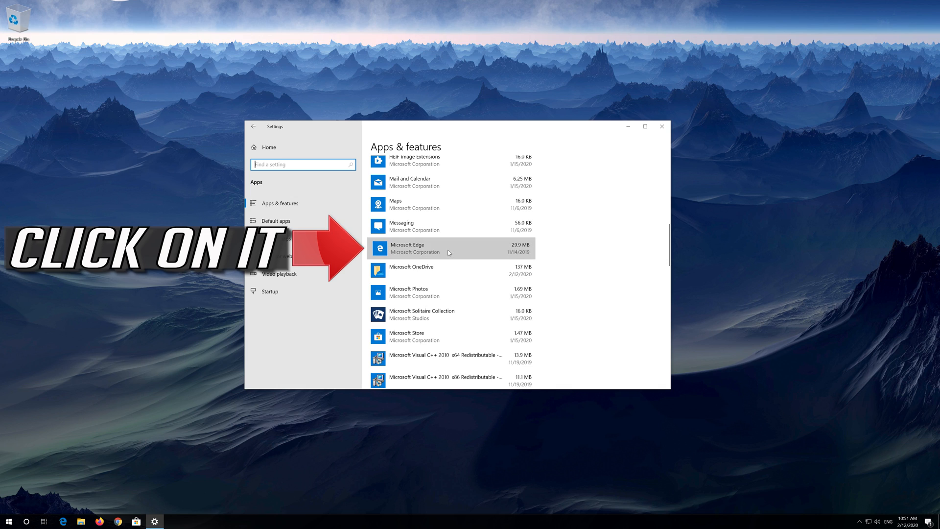
{"action": "left_click", "coordinate": [449, 247]}
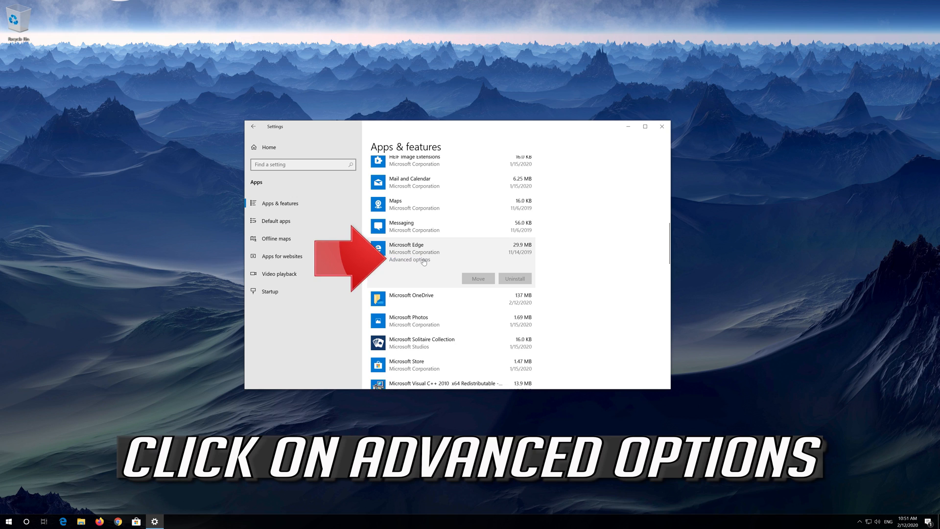
{"action": "mouse_move", "coordinate": [423, 263]}
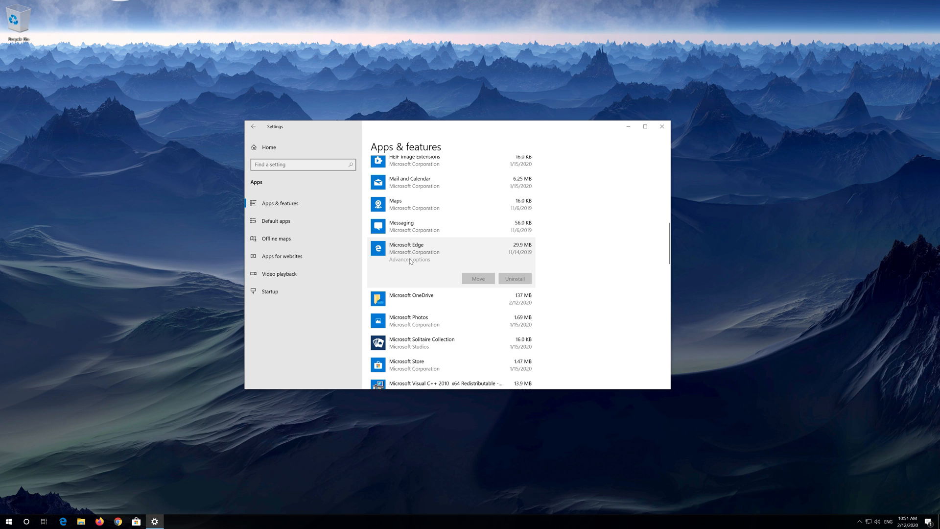
Open Microsoft Edge's advanced options and bring the Repair and Reset section into view.
{"action": "left_click", "coordinate": [410, 259]}
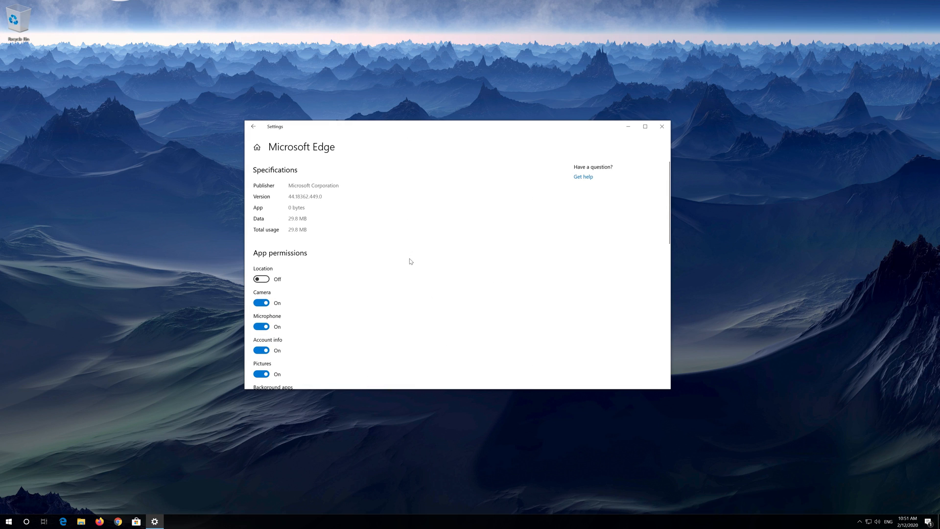
{"action": "scroll", "scroll_direction": "down", "scroll_amount": 3}
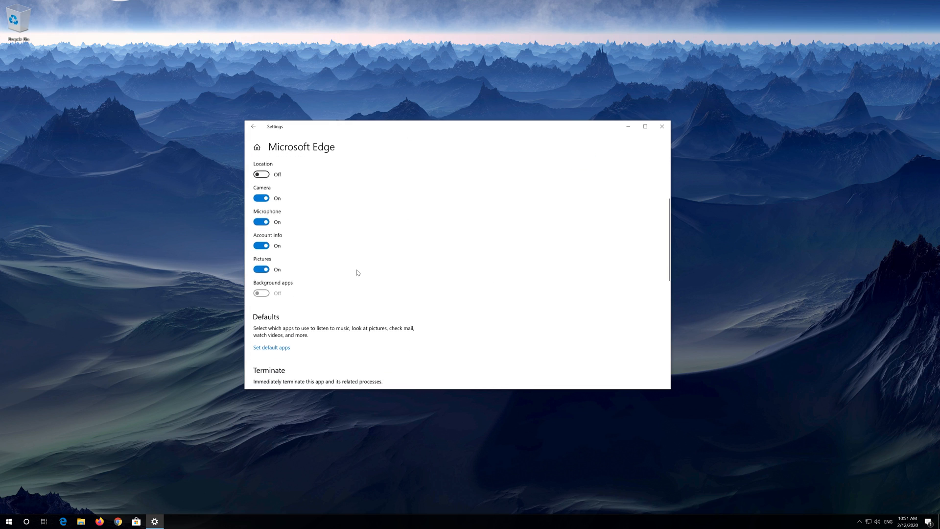
{"action": "scroll", "scroll_direction": "down", "scroll_amount": 3}
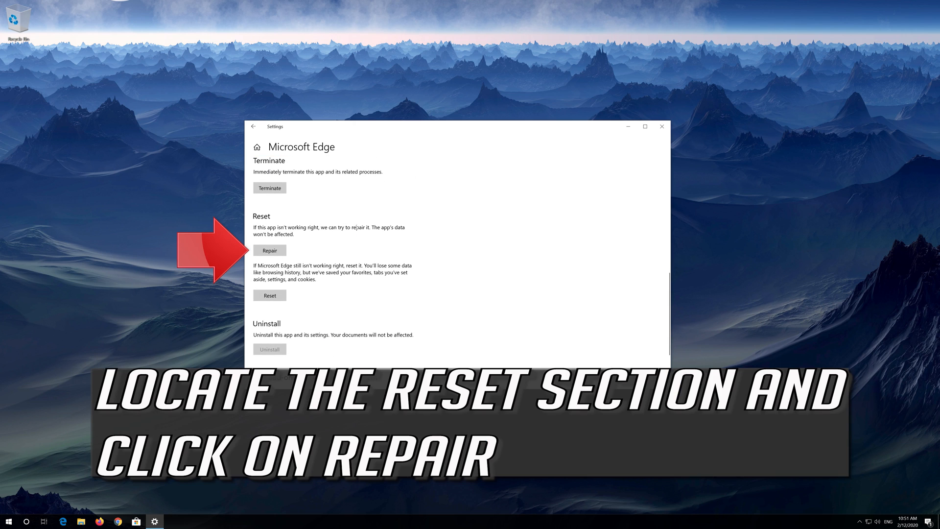
{"action": "mouse_move", "coordinate": [269, 250]}
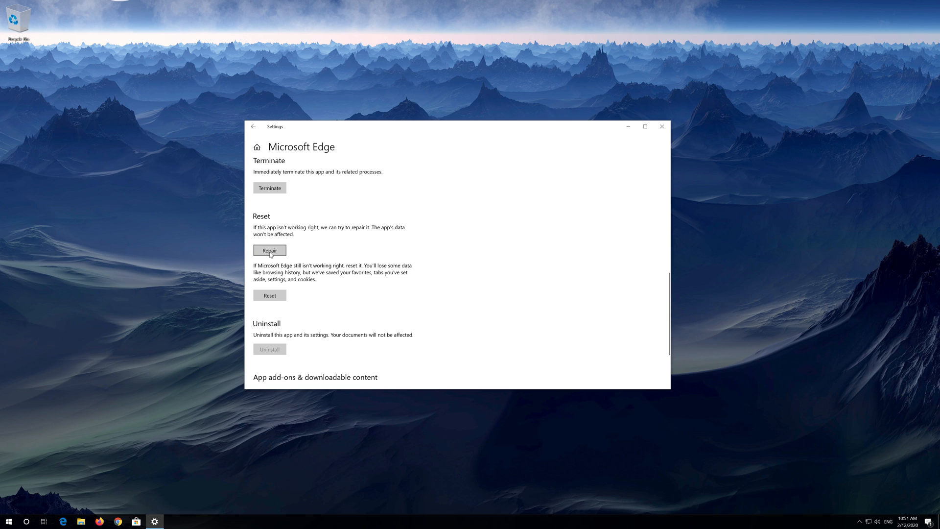
Repair Microsoft Edge, then reset it and confirm deleting its data.
{"action": "left_click", "coordinate": [269, 250]}
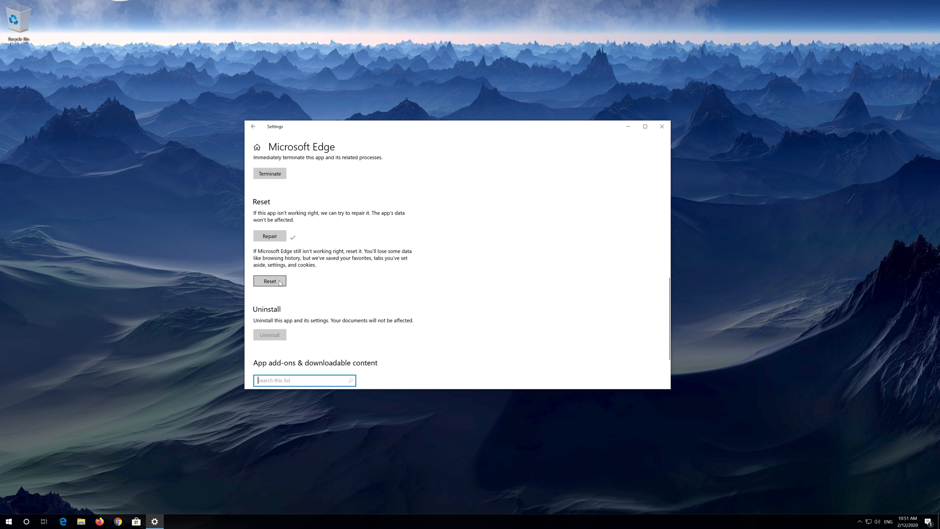
{"action": "left_click", "coordinate": [269, 280]}
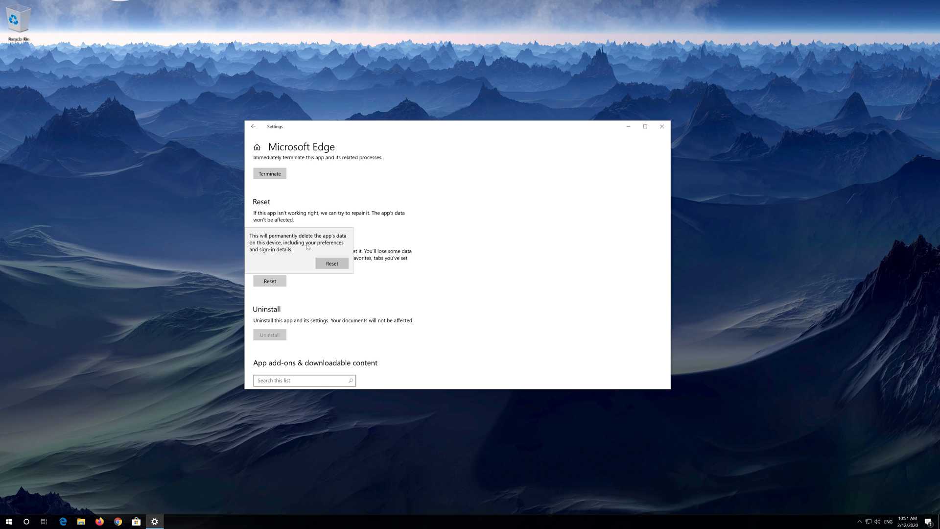
{"action": "mouse_move", "coordinate": [343, 251]}
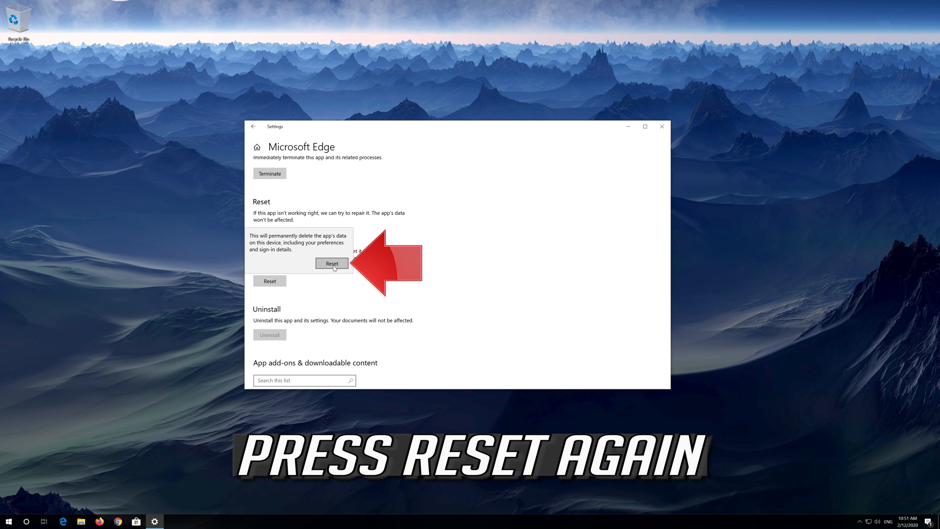
{"action": "left_click", "coordinate": [331, 263]}
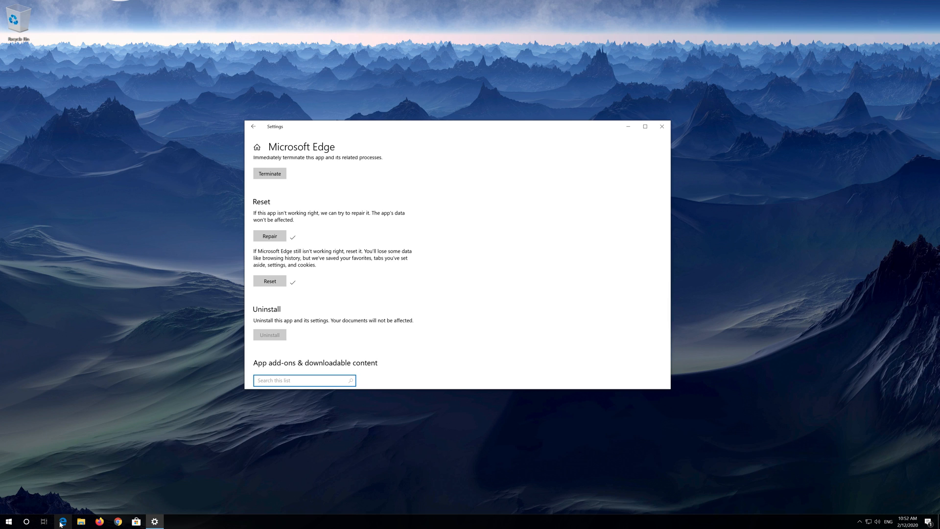
{"action": "left_click", "coordinate": [62, 520]}
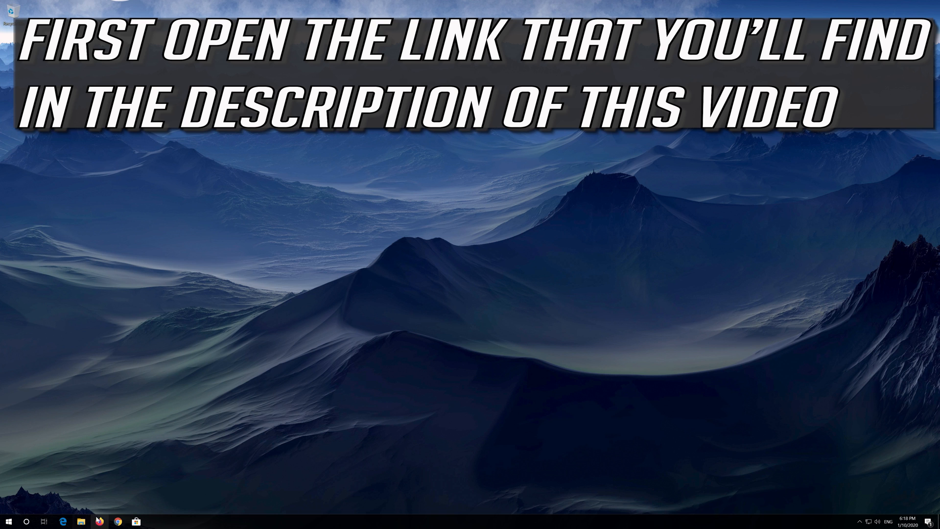
Download the Media Creation Tool from microsoft.com/en-us/software-download/windows10 in Chrome and run it.
{"action": "left_click", "coordinate": [118, 521]}
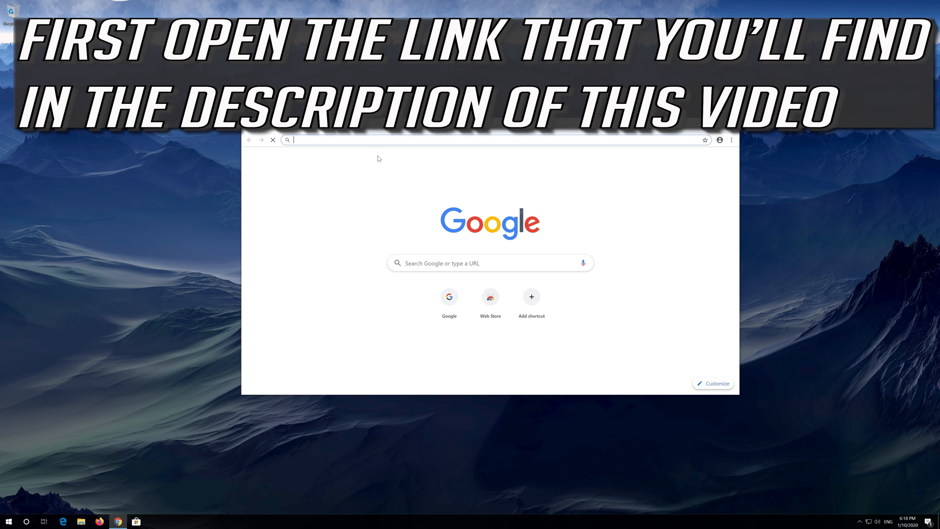
{"action": "type", "text": "https://www.microsoft.com/en-us/software-download/windows10"}
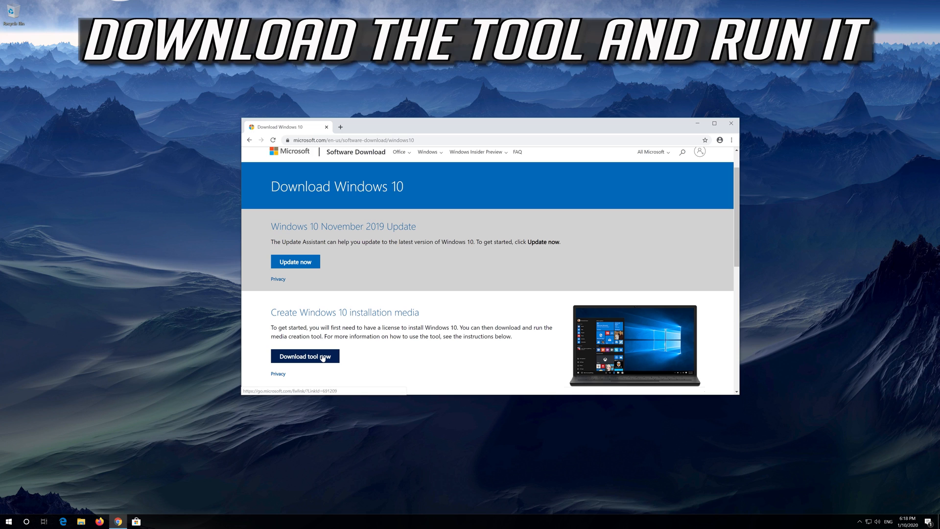
{"action": "left_click", "coordinate": [305, 355]}
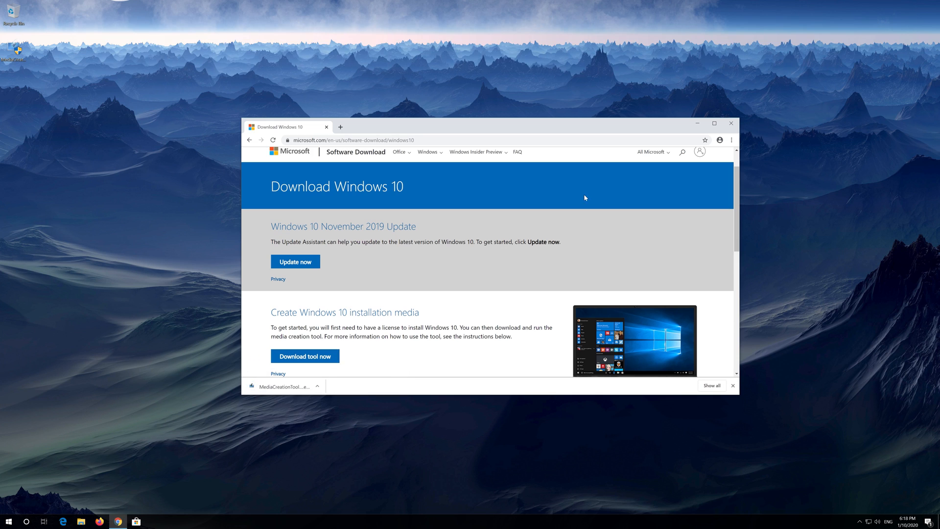
{"action": "left_click", "coordinate": [730, 123]}
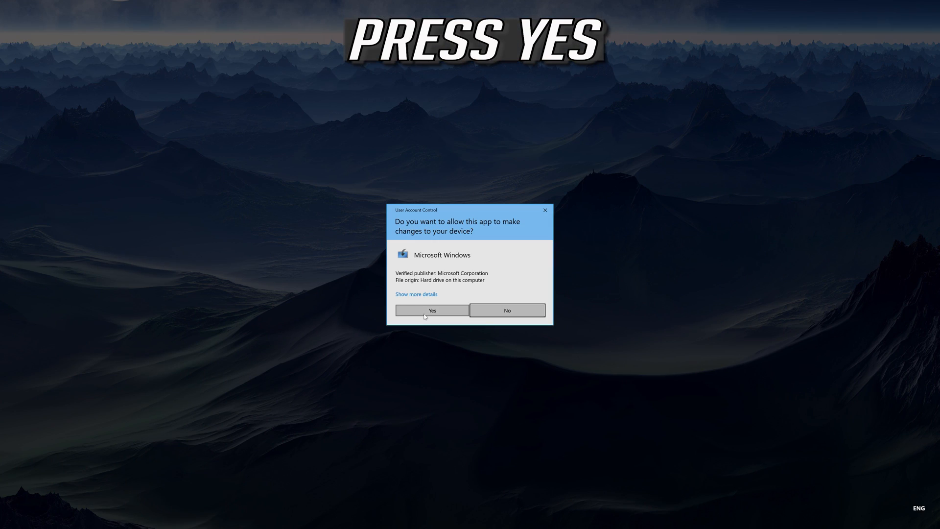
Approve the User Account Control prompt so the Media Creation Tool can run.
{"action": "left_click", "coordinate": [431, 310]}
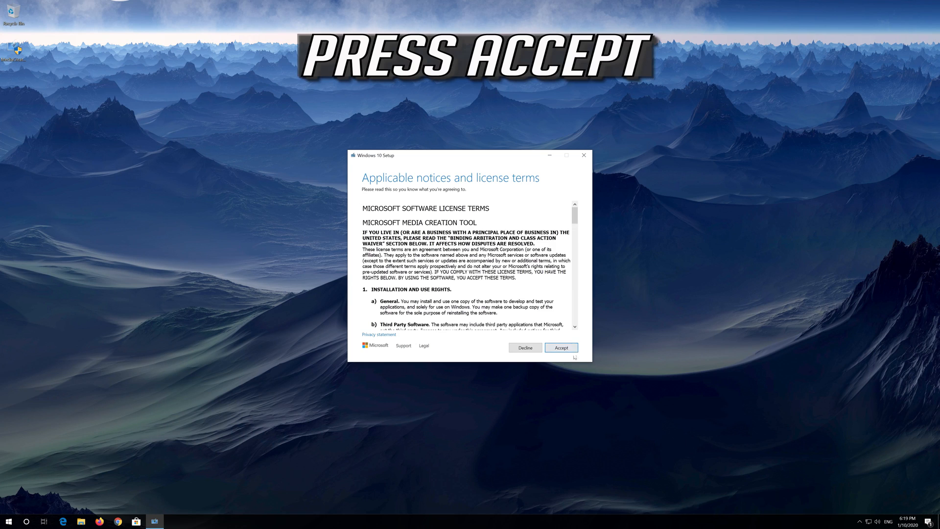
Accept both license terms and choose Upgrade this PC now.
{"action": "left_click", "coordinate": [561, 347]}
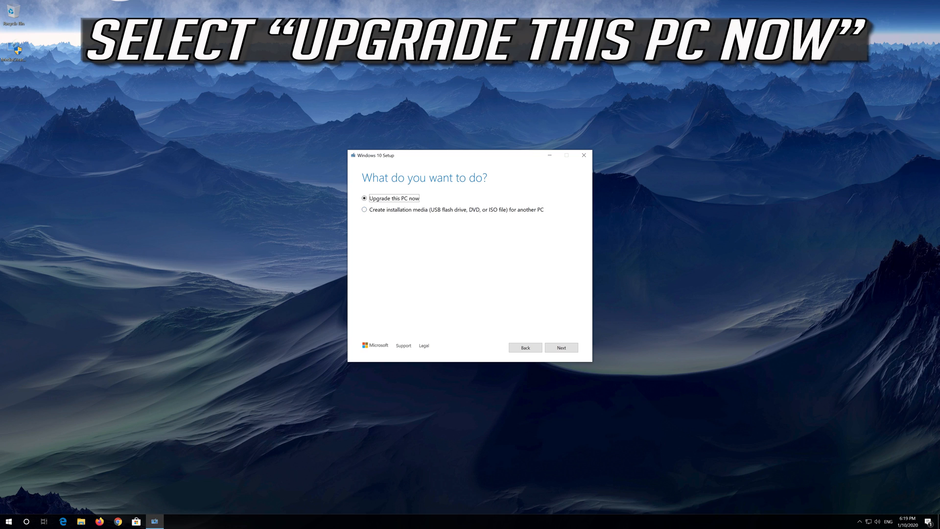
{"action": "mouse_move", "coordinate": [561, 347]}
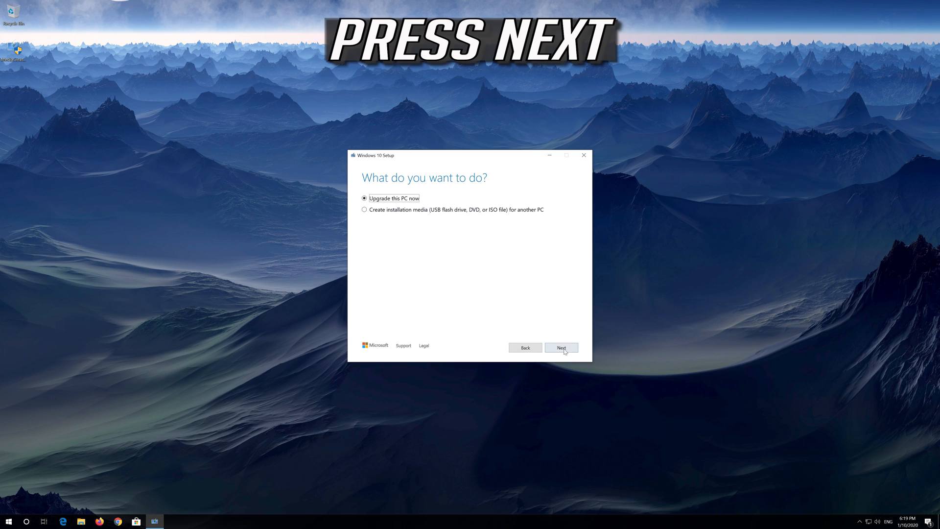
{"action": "left_click", "coordinate": [561, 347]}
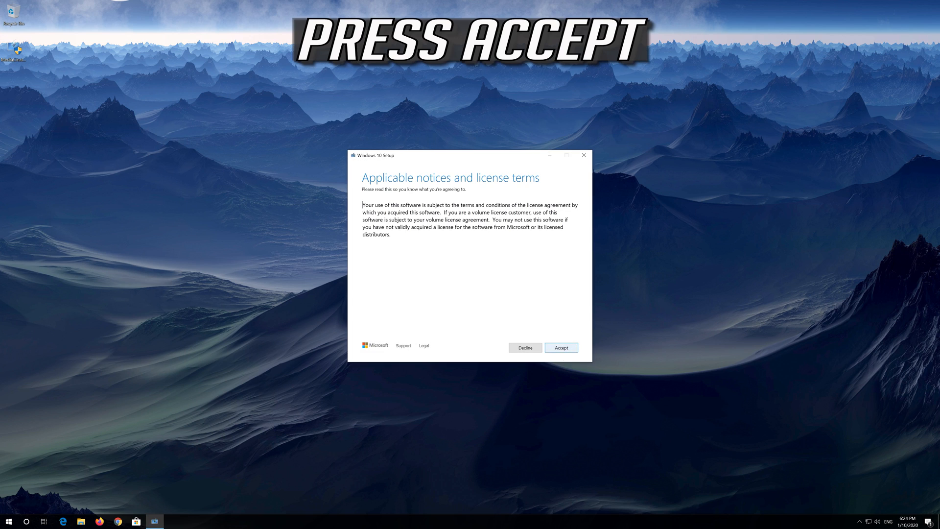
{"action": "left_click", "coordinate": [561, 347]}
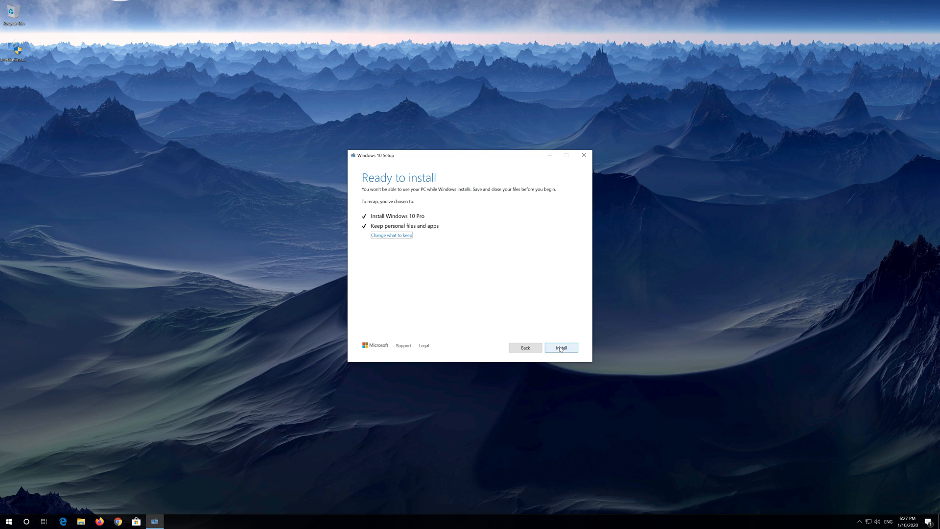
Install the Windows 10 Pro upgrade from the Ready to install page.
{"action": "left_click", "coordinate": [560, 347]}
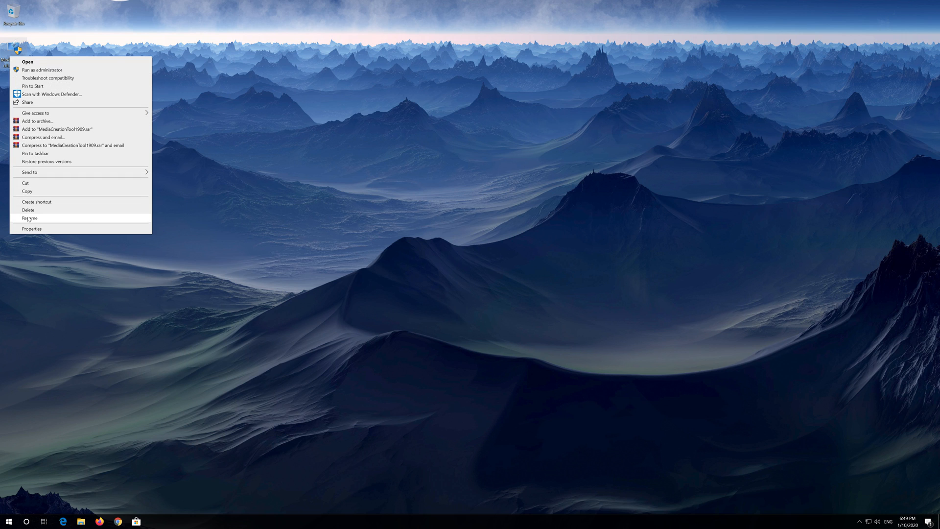
Delete the MediaCreationTool1909 file from the desktop.
{"action": "left_click", "coordinate": [420, 299]}
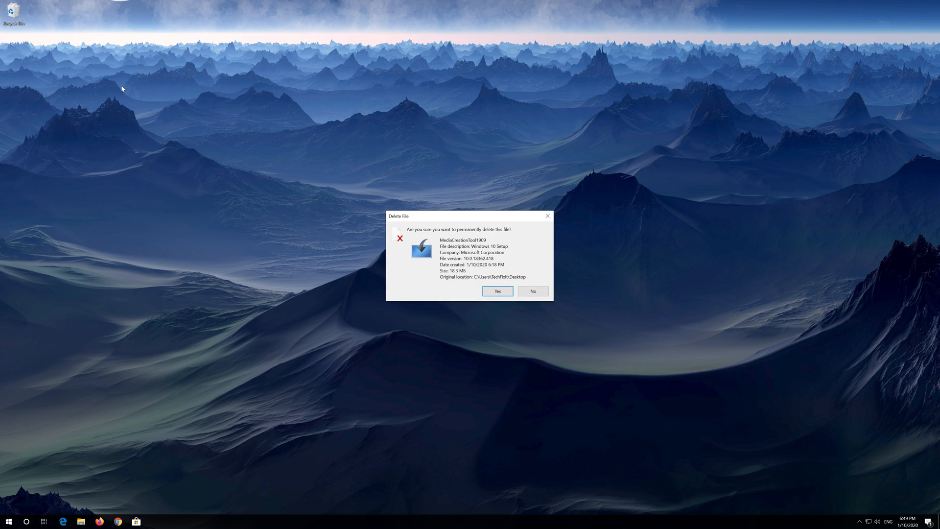
{"action": "mouse_move", "coordinate": [497, 292]}
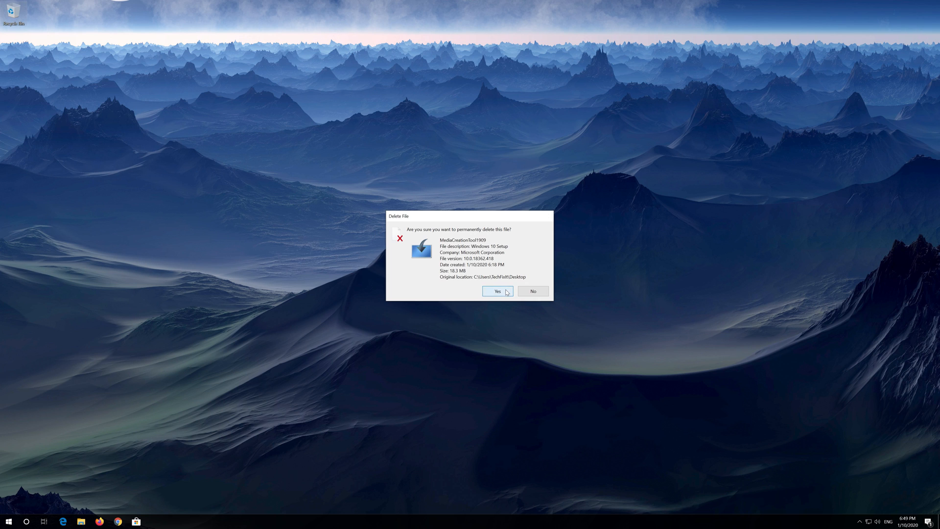